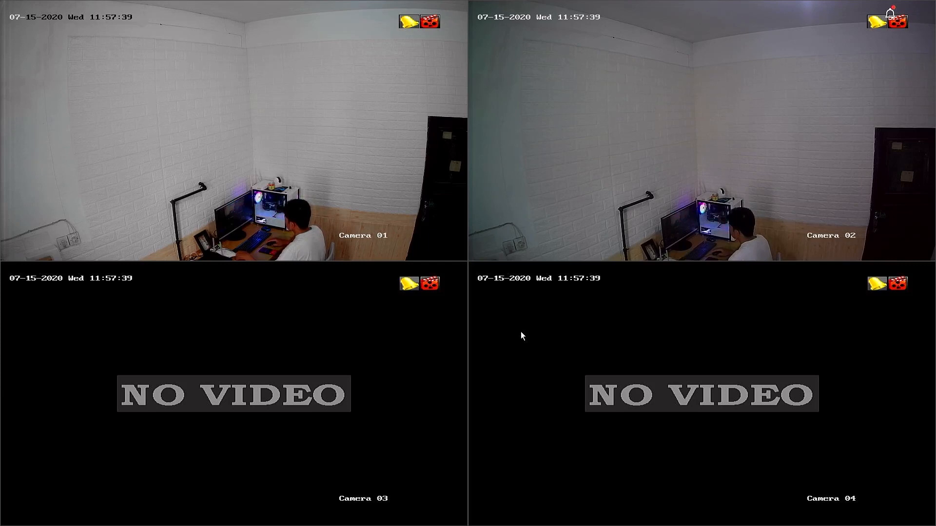
{"action": "mouse_move", "coordinate": [507, 183]}
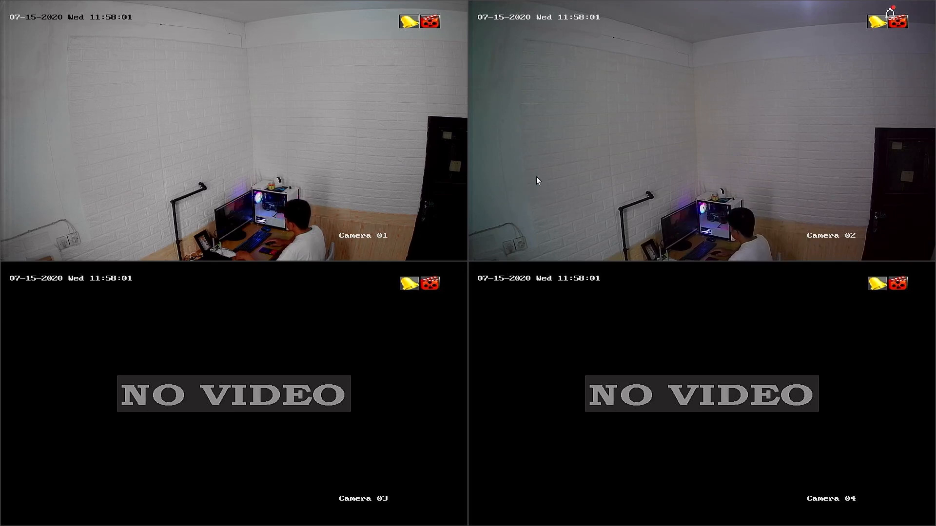
Step: Enter the main Menu from live view and log in as admin with the unlock pattern
{"action": "right_click", "coordinate": [536, 180]}
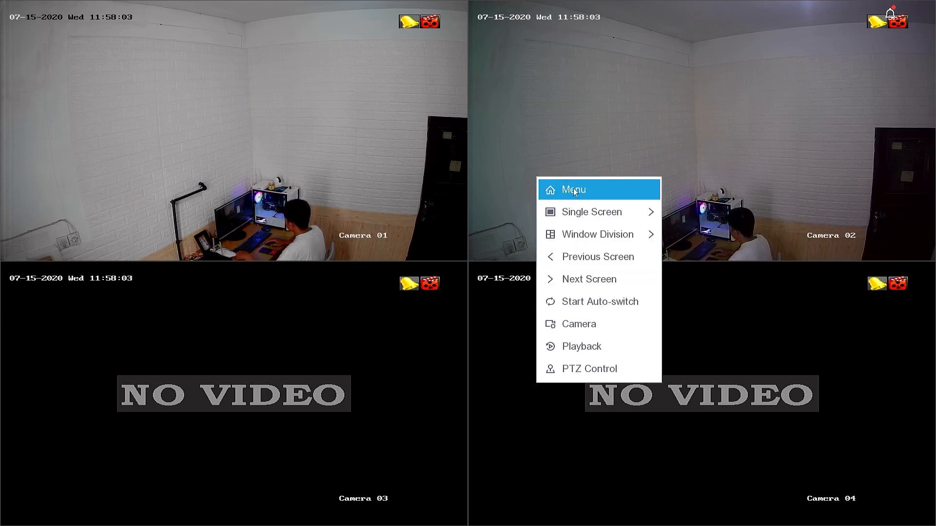
{"action": "left_click", "coordinate": [571, 189]}
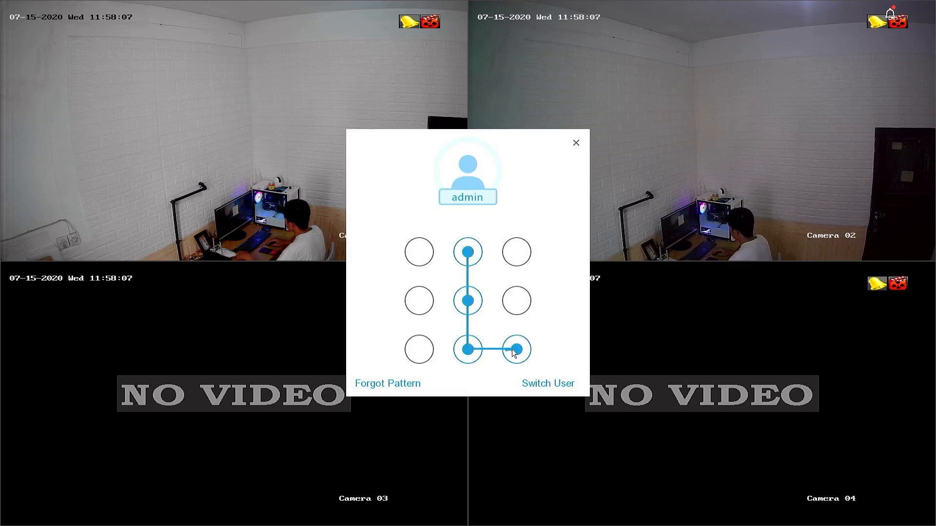
{"action": "left_click", "coordinate": [516, 349]}
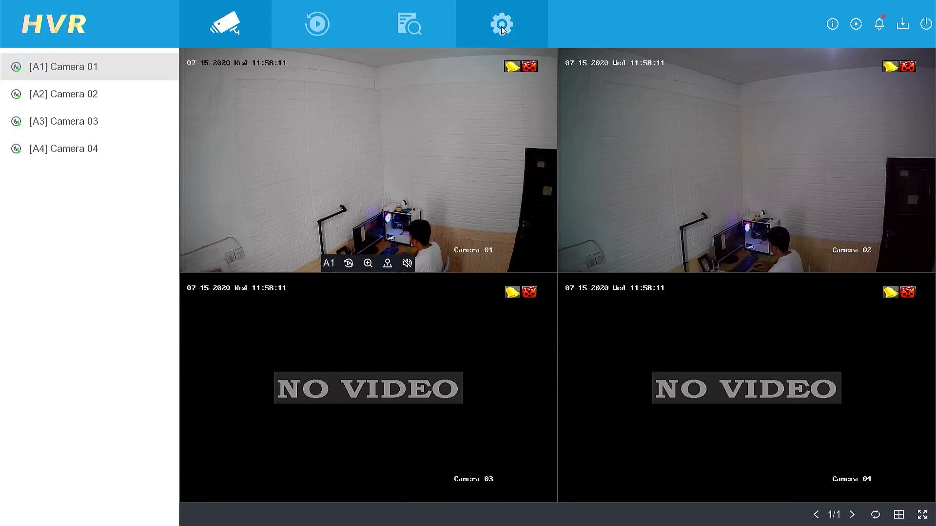
Step: In System > General, apply time zone (GMT+07:00) Bangkok, Hanoi, Jakarta, giving system time 10:58
{"action": "left_click", "coordinate": [501, 24]}
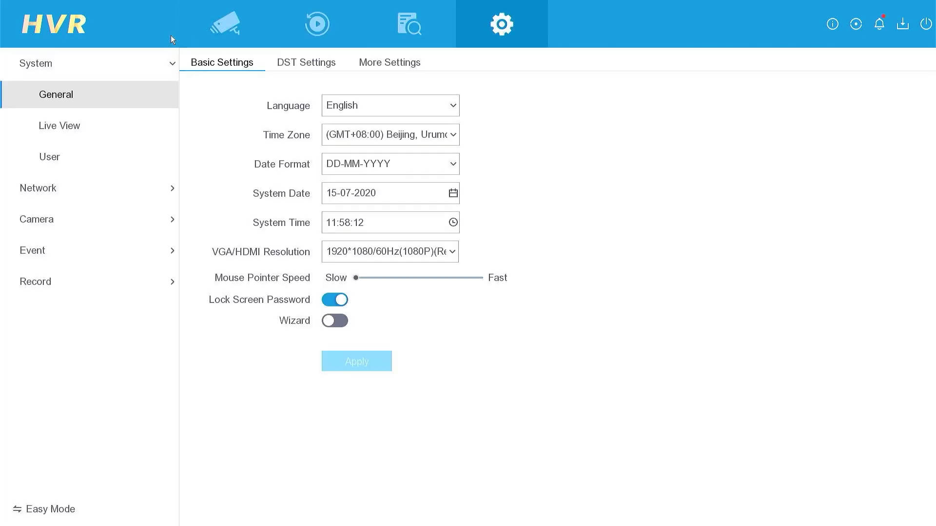
{"action": "mouse_move", "coordinate": [53, 74]}
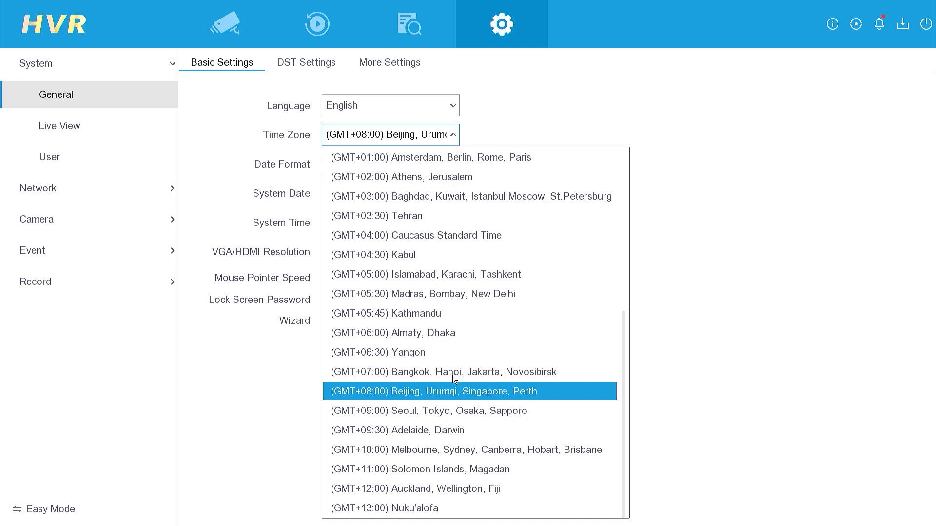
{"action": "left_click", "coordinate": [438, 371]}
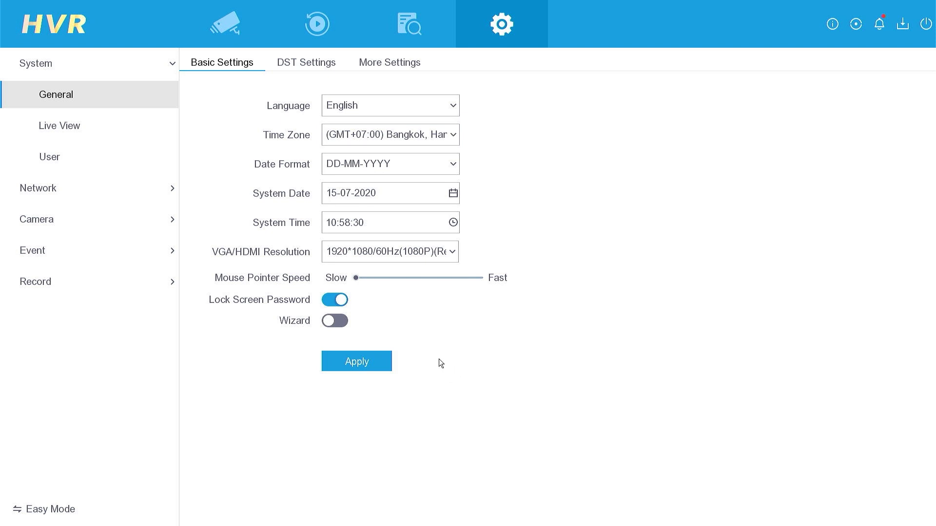
{"action": "left_click", "coordinate": [356, 361]}
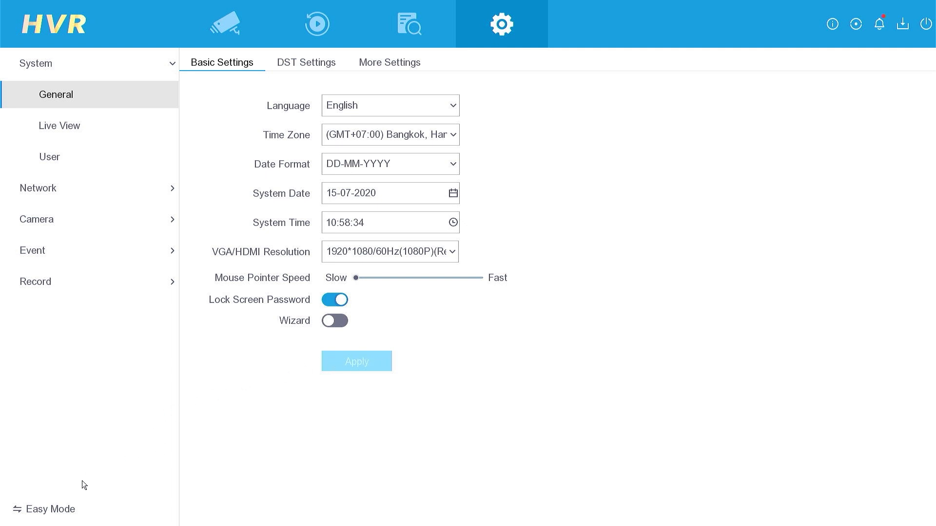
Step: In Easy Mode, enable NTP sync with time1.google.com, port 123, interval 60 minutes, and apply
{"action": "left_click", "coordinate": [50, 508]}
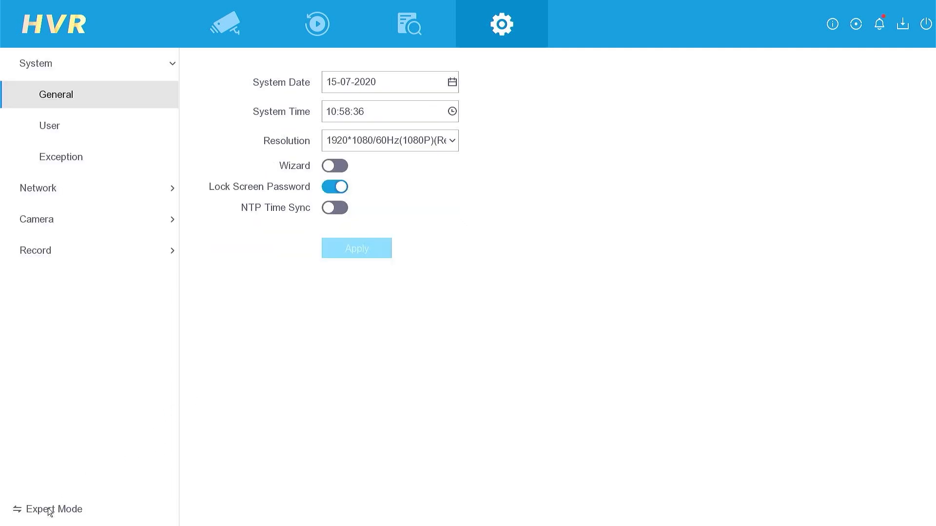
{"action": "mouse_move", "coordinate": [280, 285]}
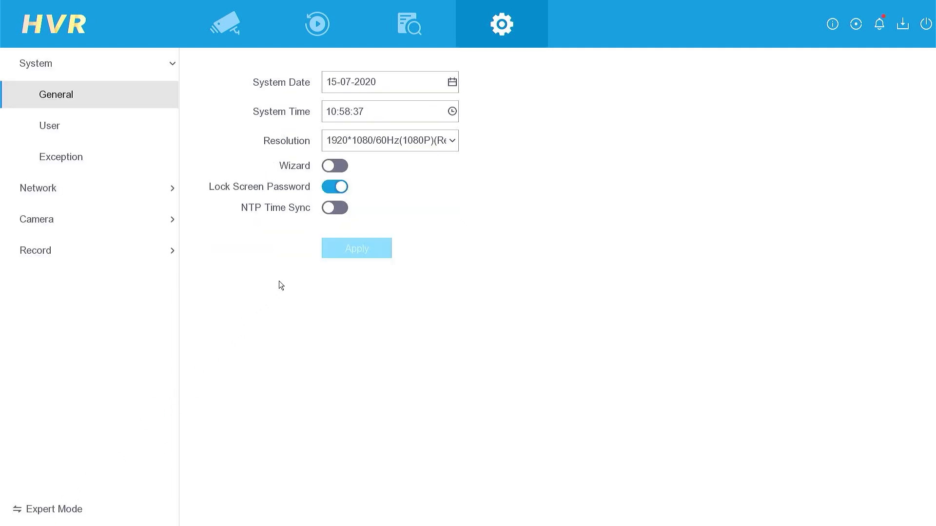
{"action": "left_click", "coordinate": [334, 208]}
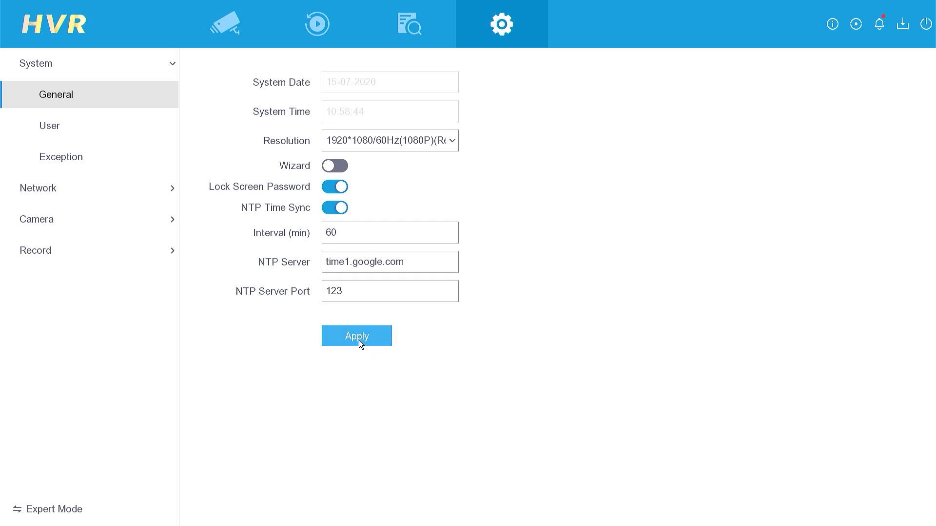
{"action": "left_click", "coordinate": [357, 335]}
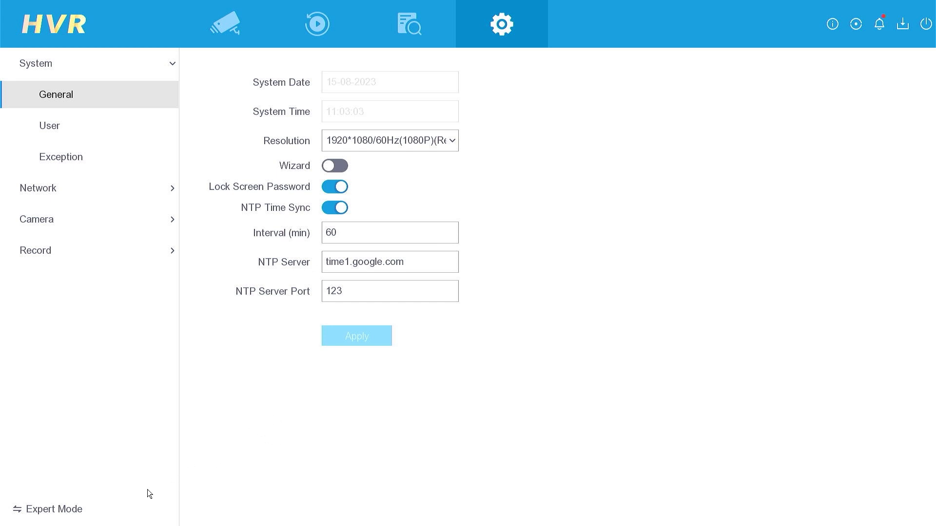
{"action": "left_click", "coordinate": [47, 508]}
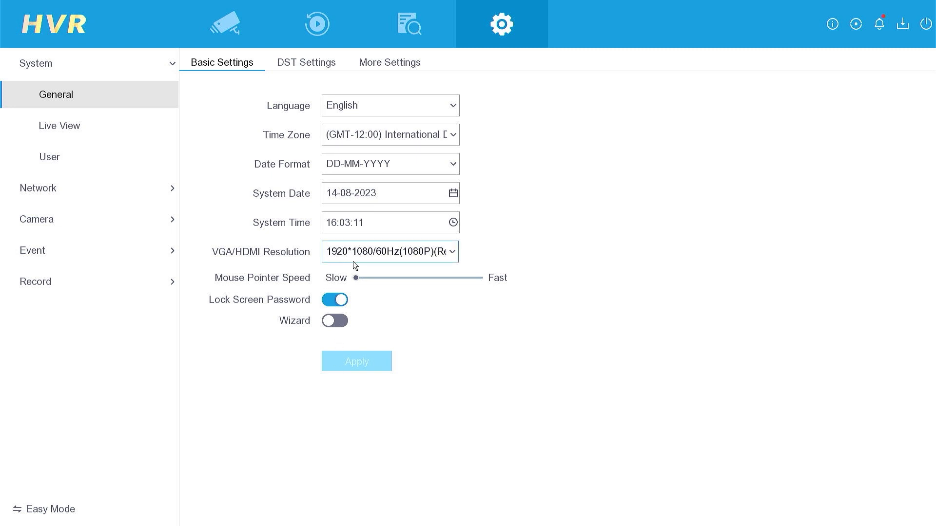
{"action": "left_click", "coordinate": [390, 135]}
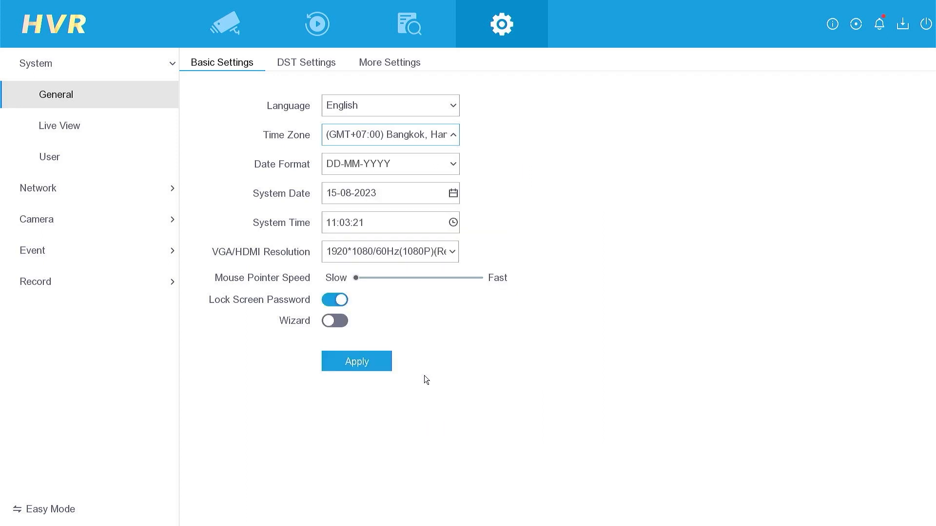
{"action": "left_click", "coordinate": [356, 361]}
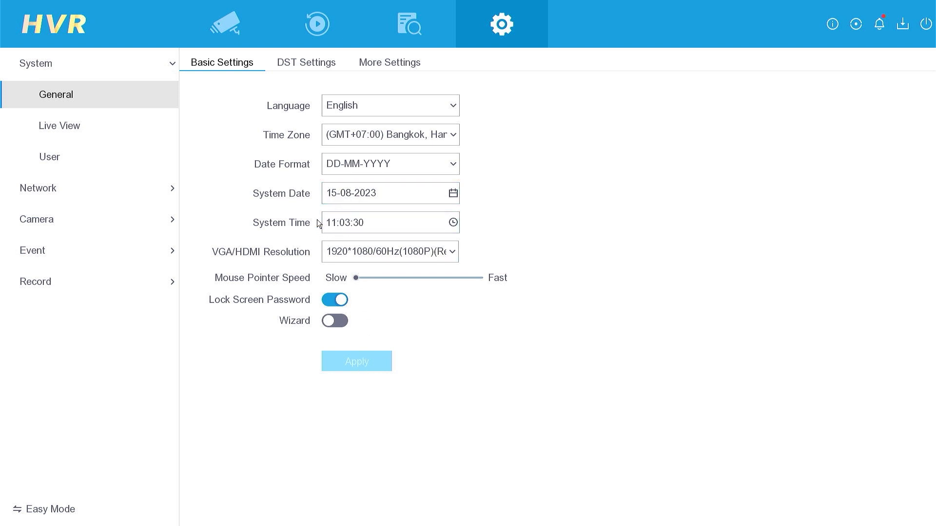
{"action": "left_click", "coordinate": [225, 24]}
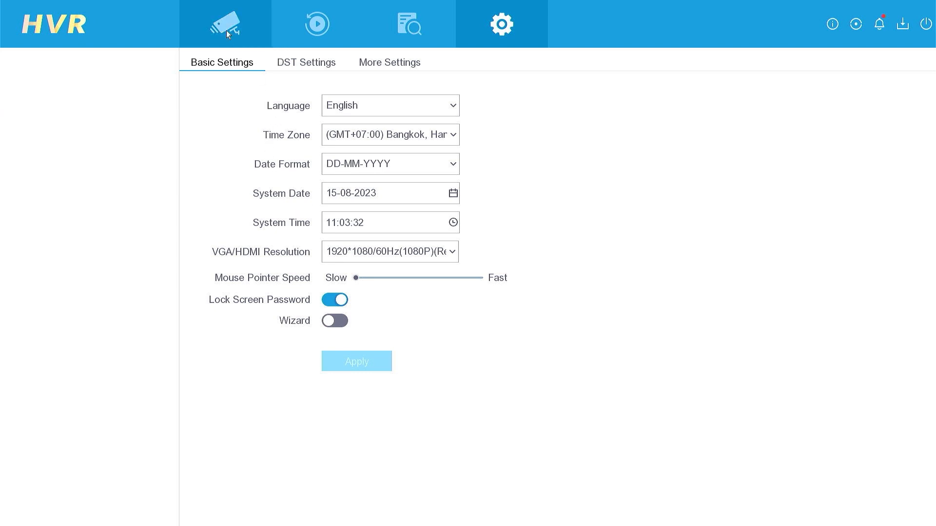
Step: Show the four-camera live view stamped 08-15-2023 Tue 11:03
{"action": "left_click", "coordinate": [226, 24]}
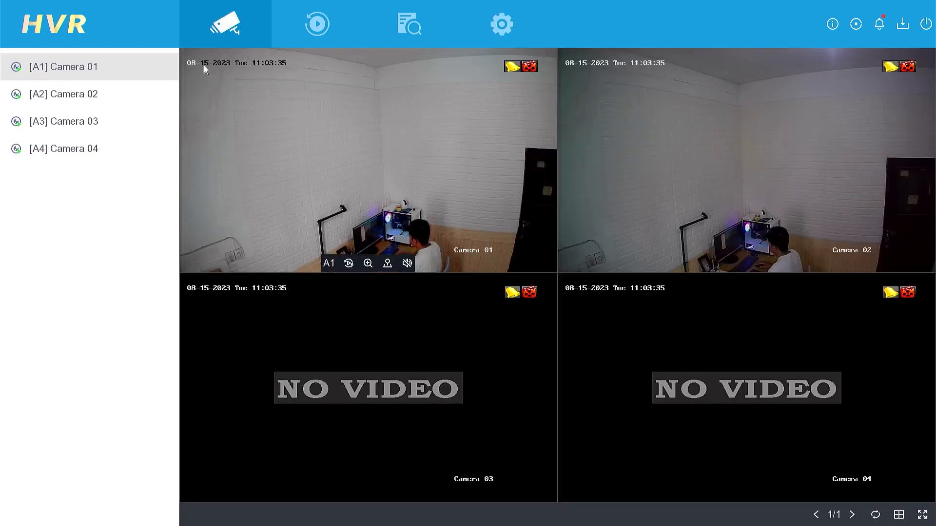
{"action": "mouse_move", "coordinate": [670, 64]}
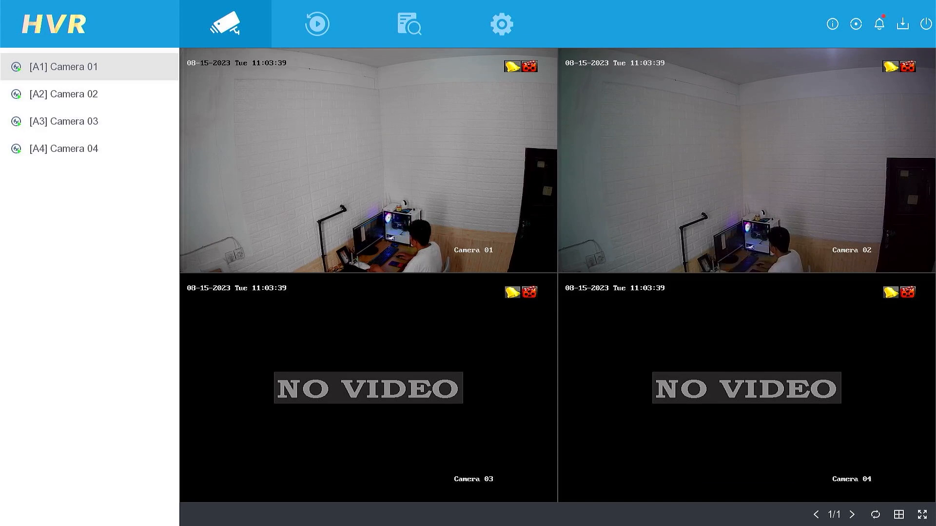
{"action": "mouse_move", "coordinate": [606, 309]}
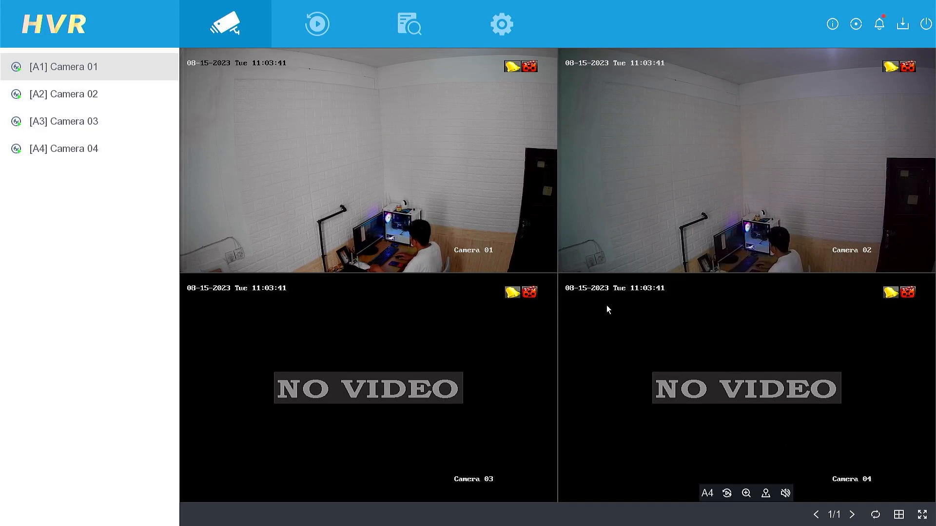